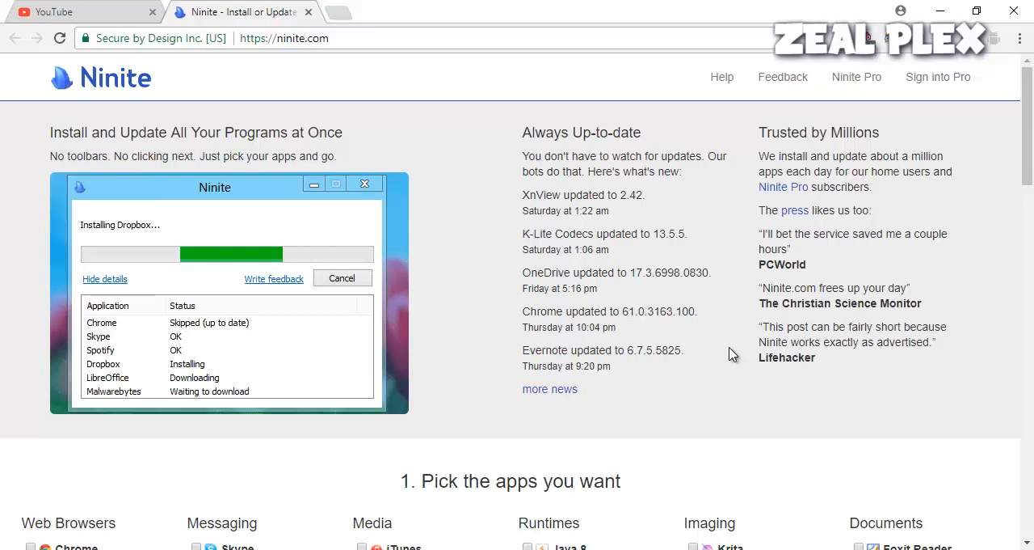
- Tick Avira, Skype and TeamViewer 12 in Ninite's app list for the installer
{"action": "scroll", "scroll_direction": "down", "scroll_amount": 3}
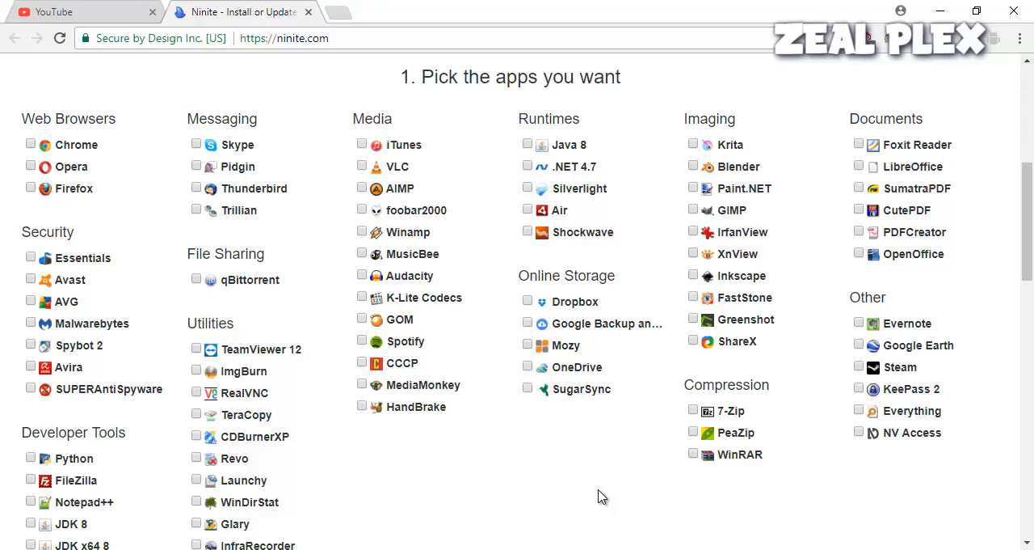
{"action": "mouse_move", "coordinate": [87, 170]}
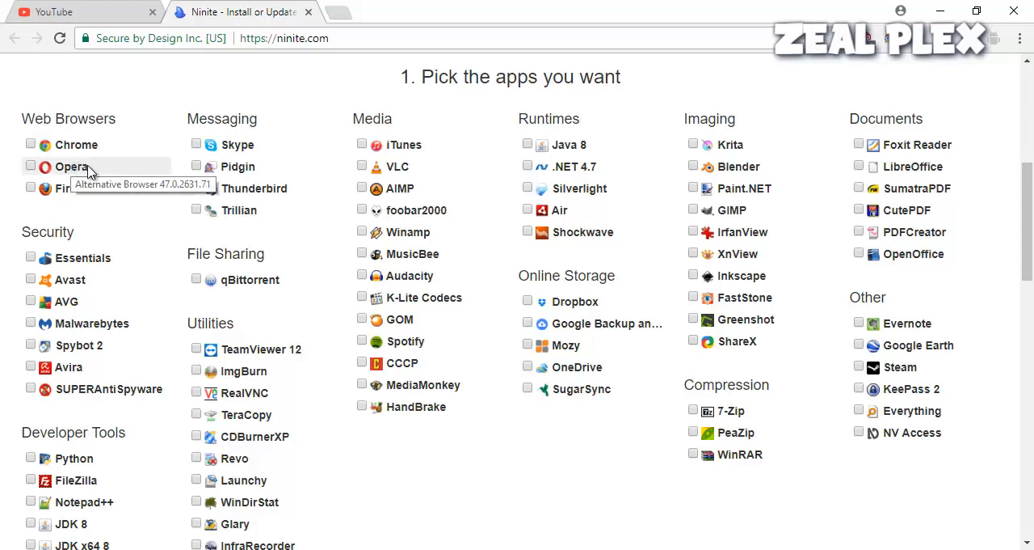
{"action": "mouse_move", "coordinate": [426, 451]}
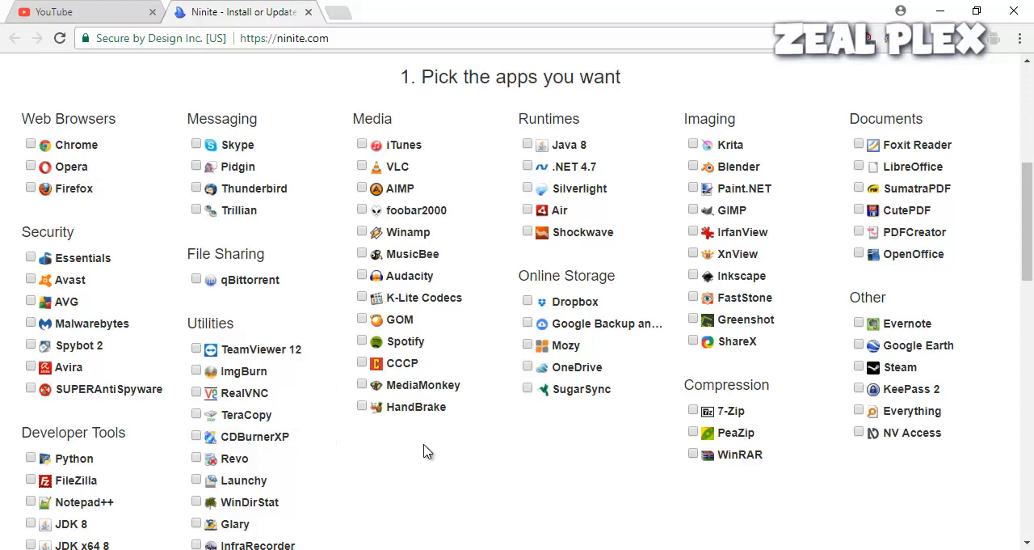
{"action": "mouse_move", "coordinate": [443, 456]}
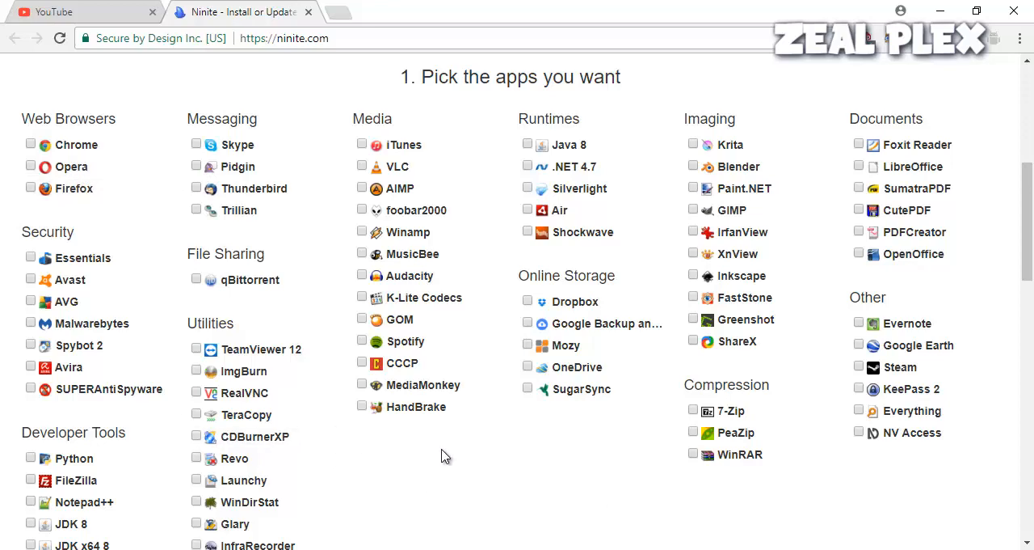
{"action": "mouse_move", "coordinate": [33, 288]}
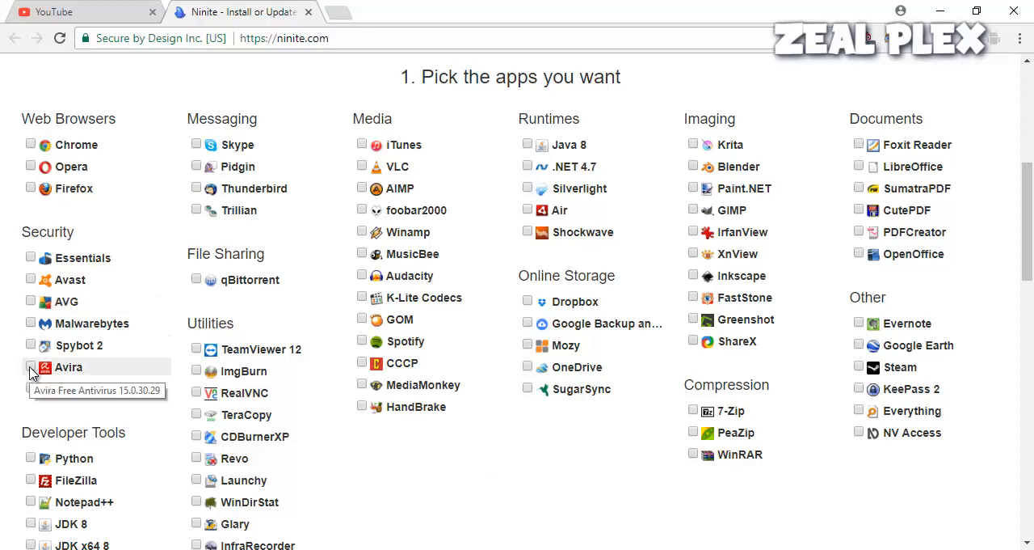
{"action": "left_click", "coordinate": [30, 367]}
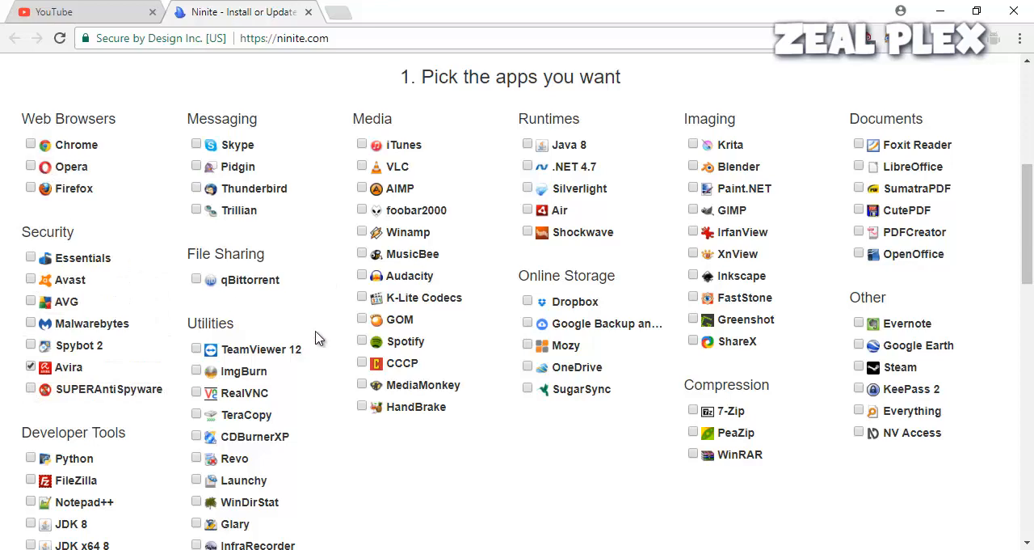
{"action": "left_click", "coordinate": [196, 144]}
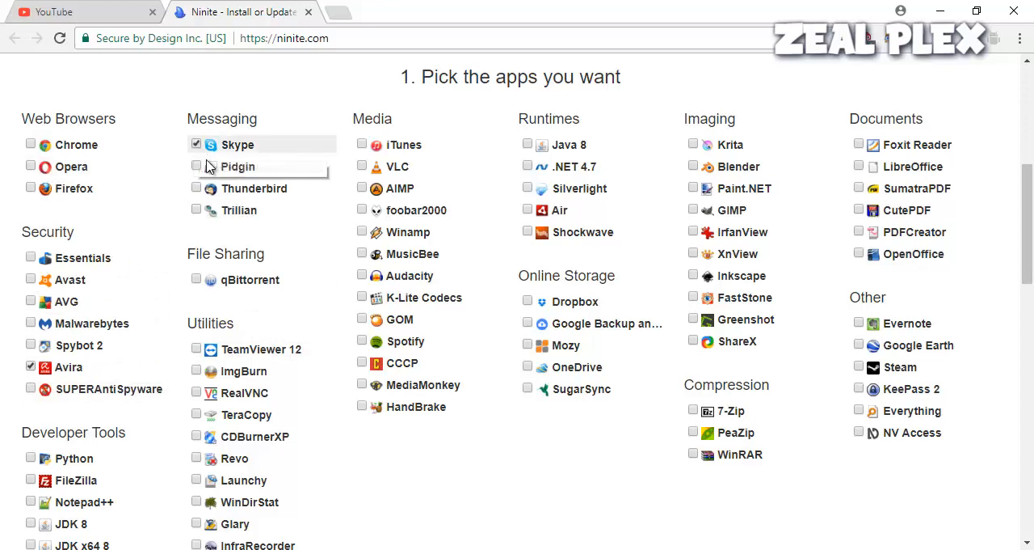
{"action": "scroll", "scroll_direction": "down", "scroll_amount": 3}
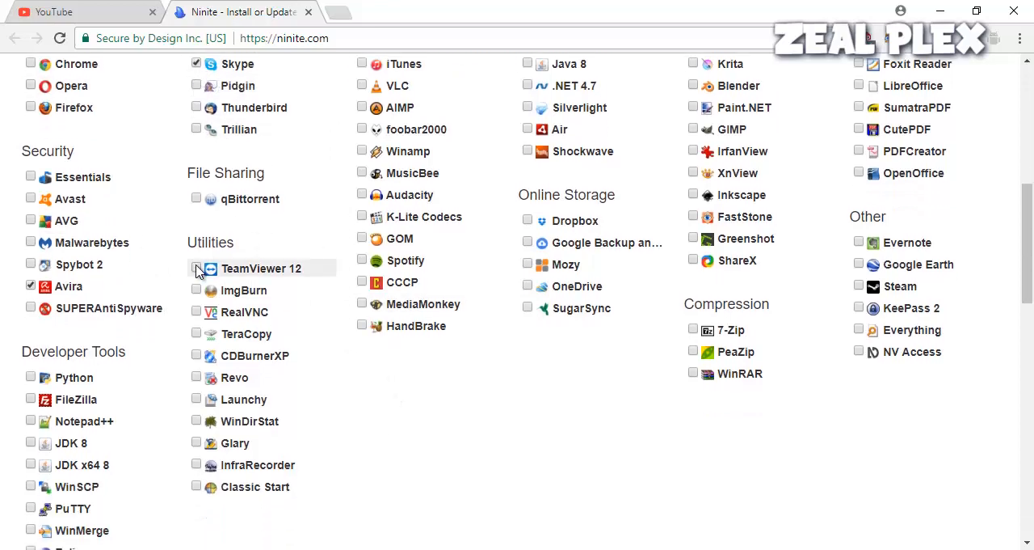
{"action": "left_click", "coordinate": [196, 269]}
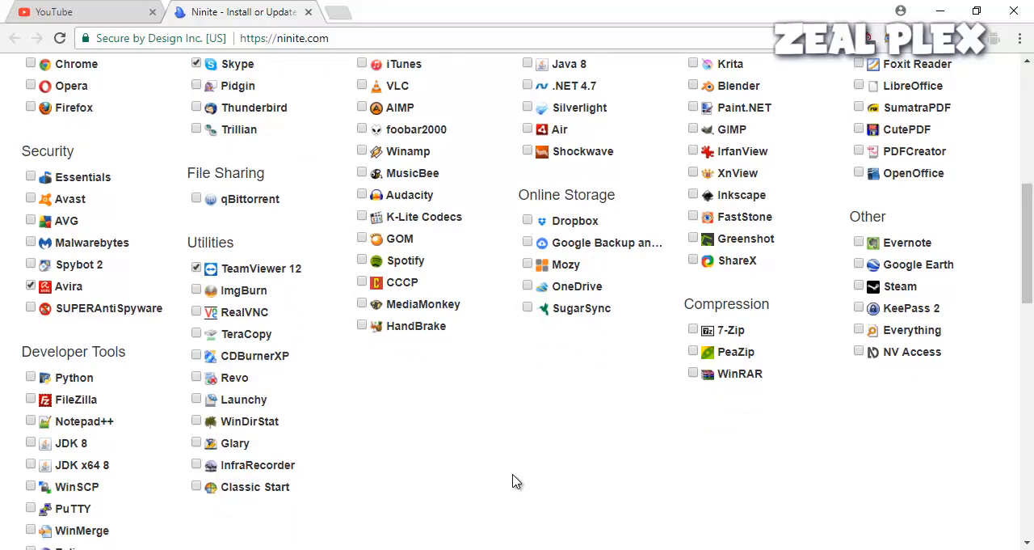
{"action": "scroll", "scroll_direction": "up", "scroll_amount": 3}
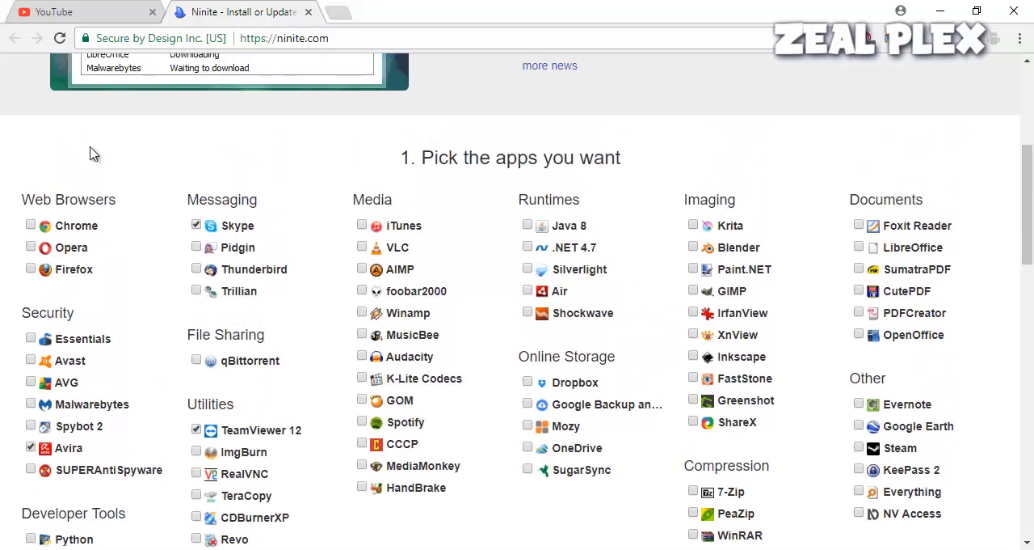
{"action": "scroll", "scroll_direction": "down", "scroll_amount": 3}
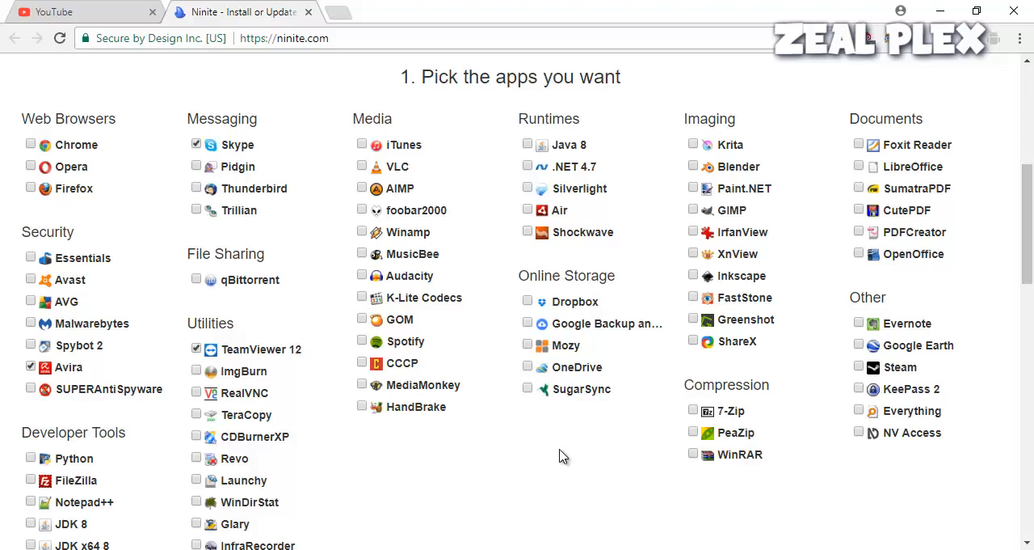
- Request the custom Ninite installer via 'Get Your Ninite' for the three chosen apps
{"action": "scroll", "scroll_direction": "down", "scroll_amount": 3}
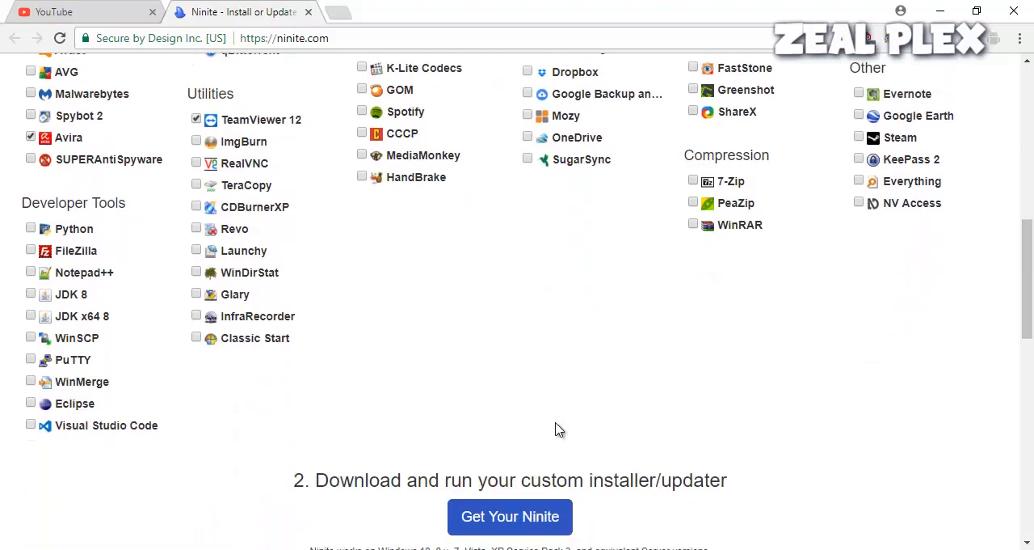
{"action": "scroll", "scroll_direction": "down", "scroll_amount": 3}
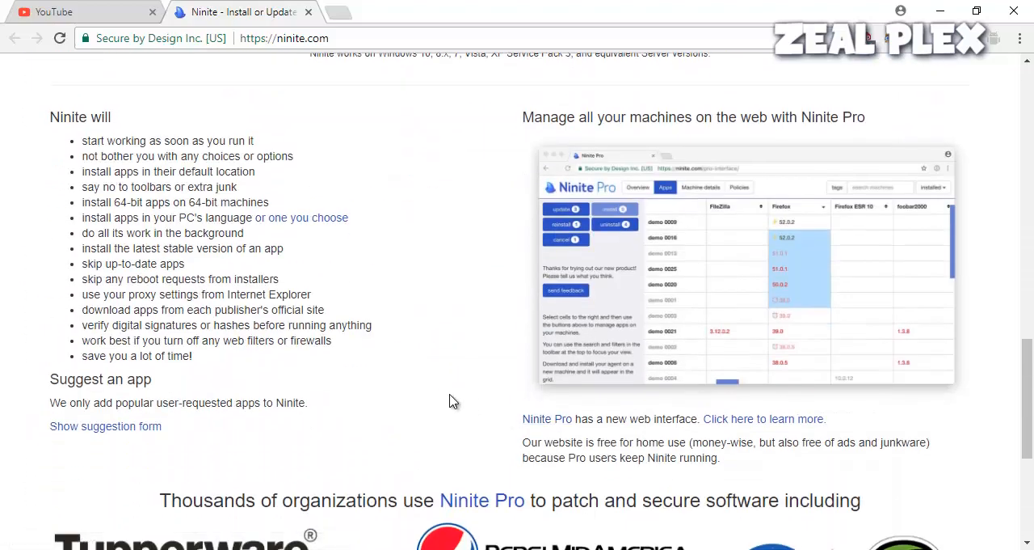
{"action": "scroll", "scroll_direction": "up", "scroll_amount": 3}
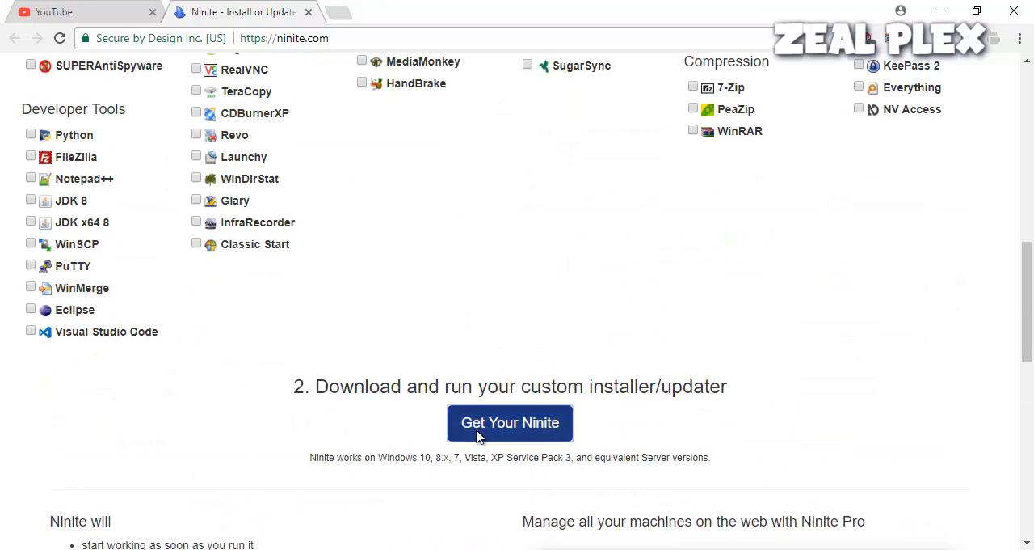
{"action": "left_click", "coordinate": [510, 423]}
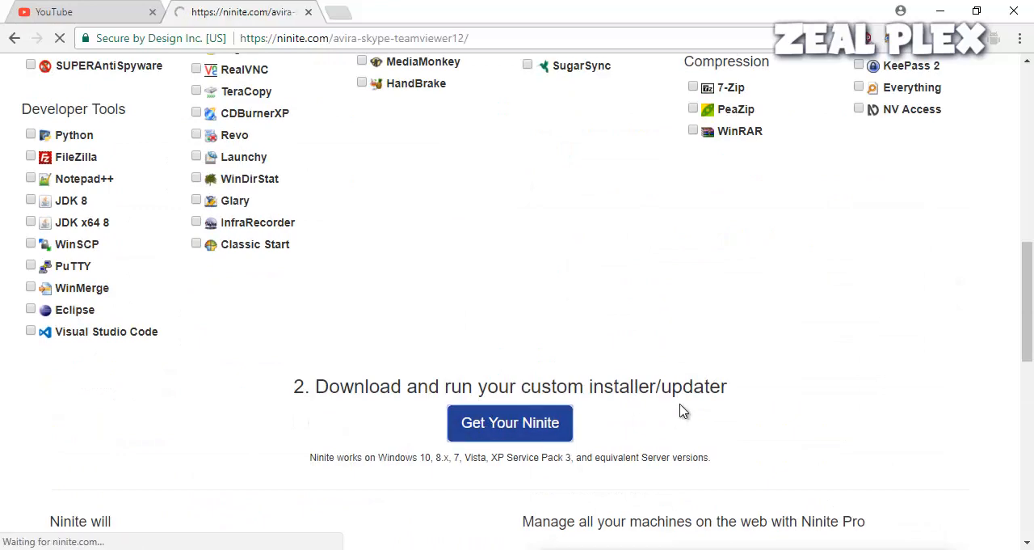
{"action": "left_click", "coordinate": [511, 422]}
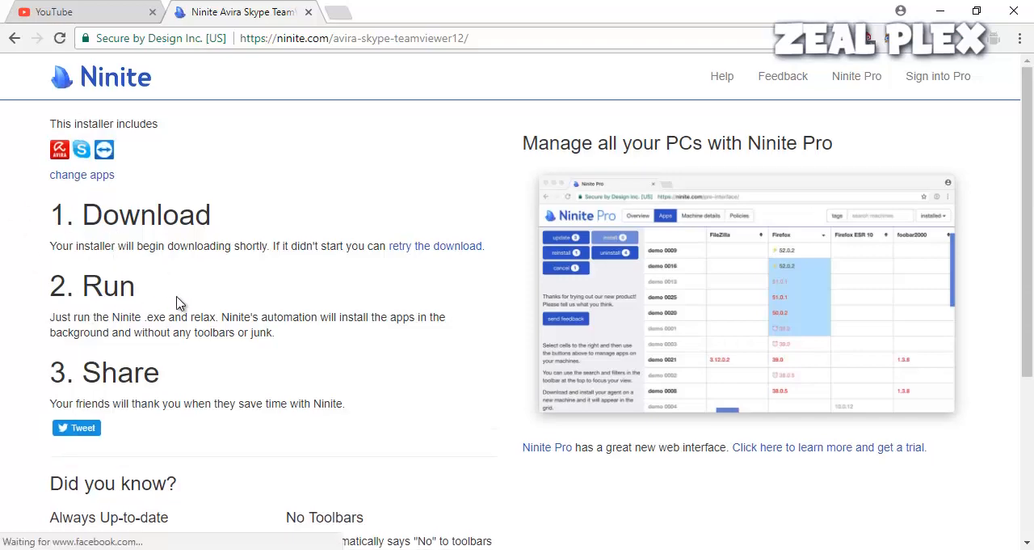
- Let the Ninite .exe download in Chrome and begin opening it from the download bar
{"action": "scroll", "scroll_direction": "down", "scroll_amount": 3}
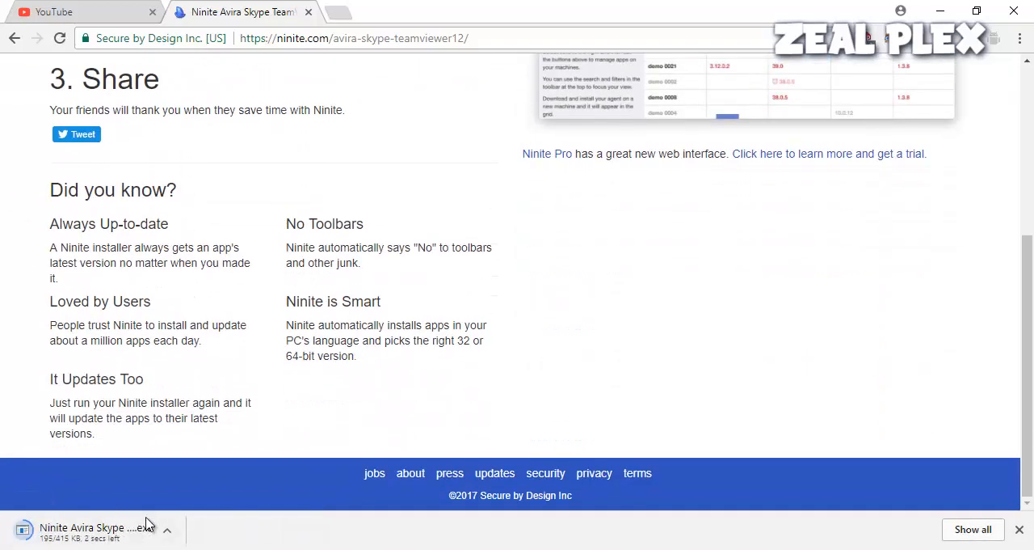
{"action": "scroll", "scroll_direction": "up", "scroll_amount": 3}
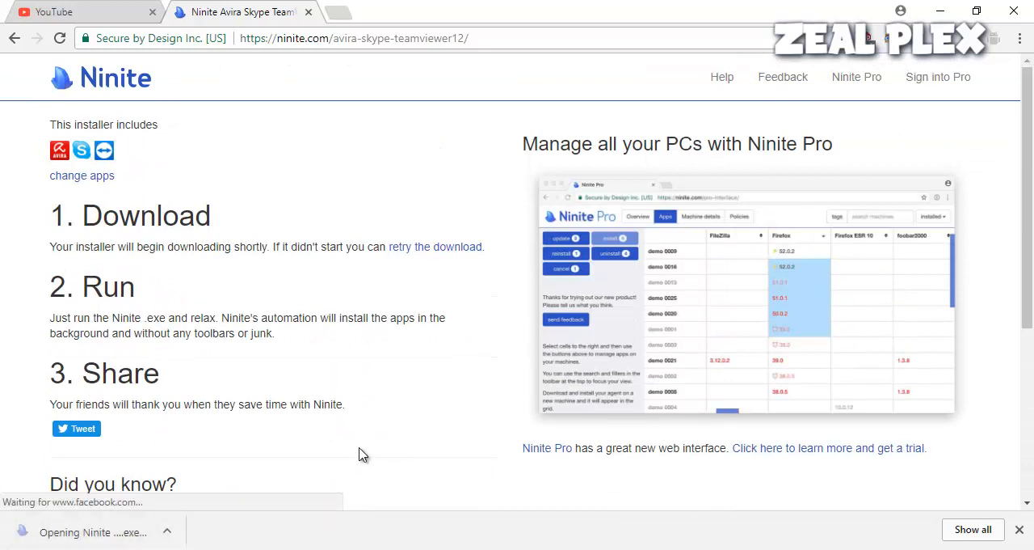
{"action": "mouse_move", "coordinate": [421, 438]}
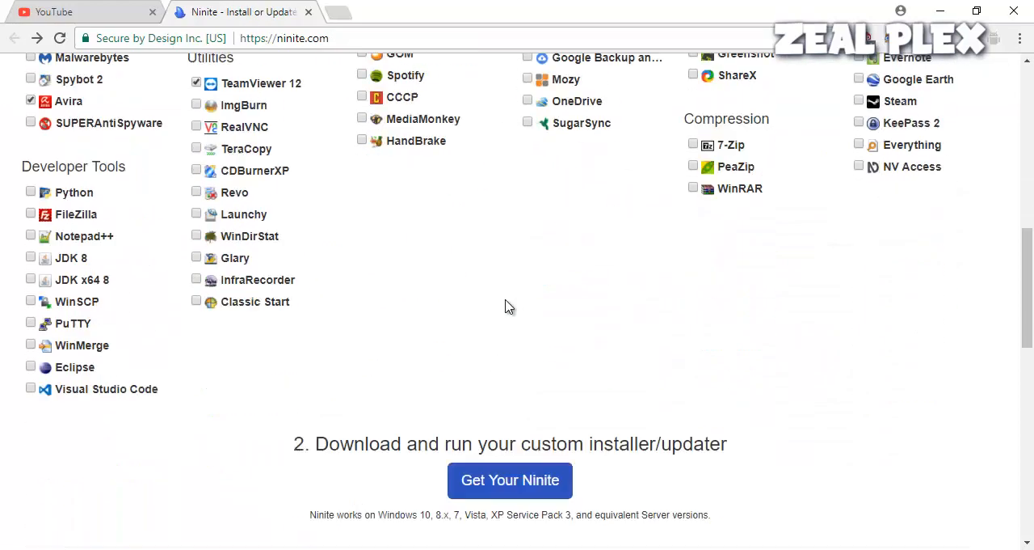
{"action": "scroll", "scroll_direction": "down", "scroll_amount": 3}
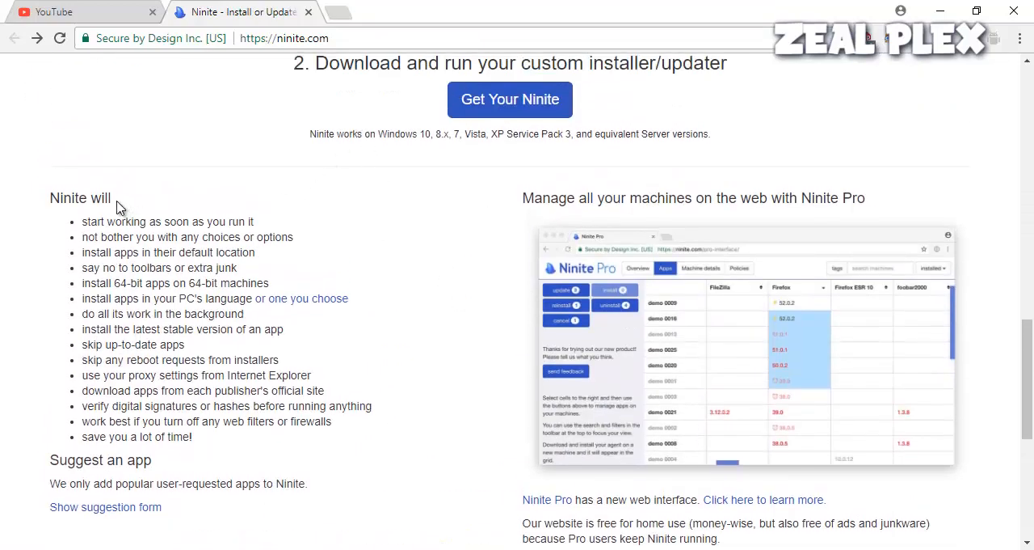
{"action": "left_click_drag", "start_coordinate": [81, 222], "coordinate": [254, 222]}
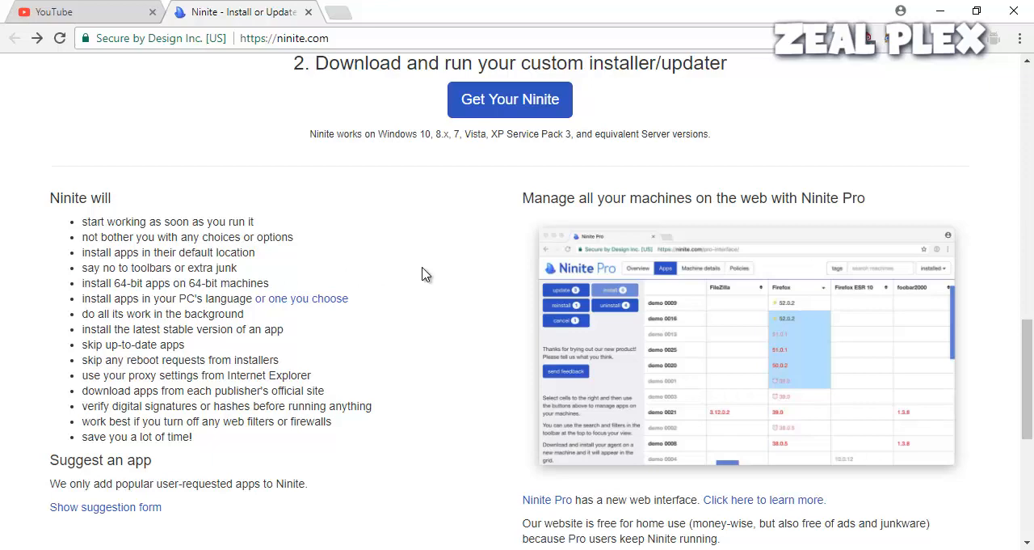
{"action": "scroll", "scroll_direction": "up", "scroll_amount": 3}
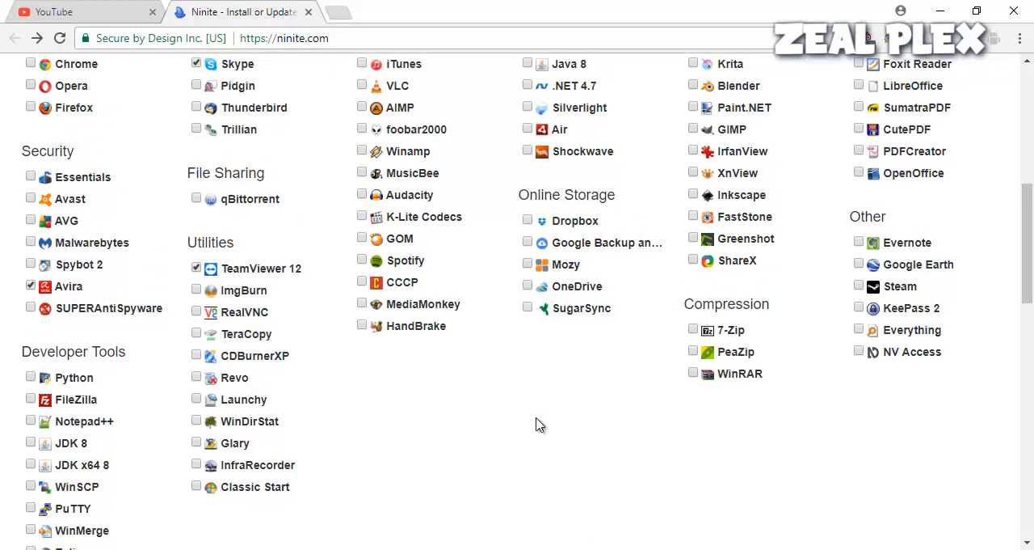
{"action": "scroll", "scroll_direction": "up", "scroll_amount": 3}
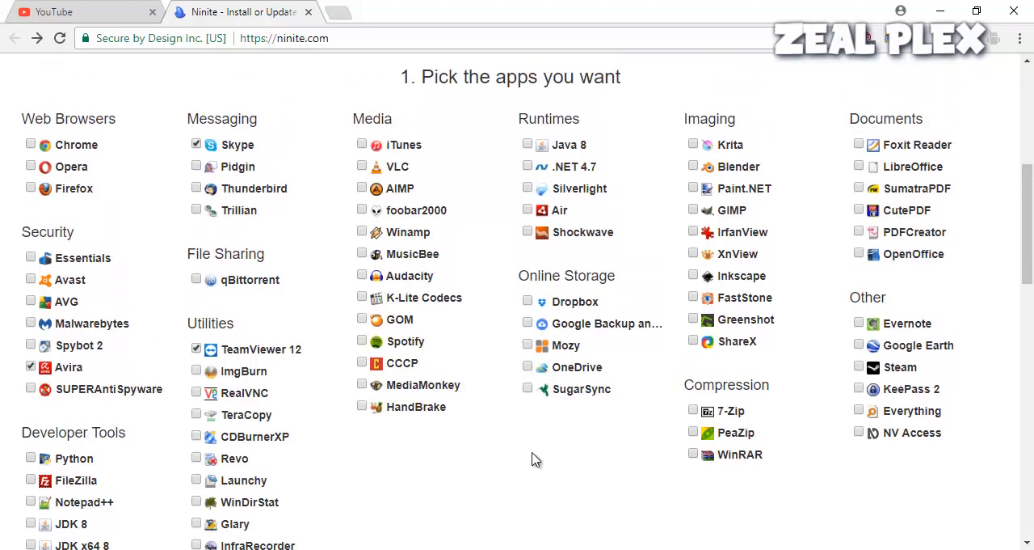
{"action": "mouse_move", "coordinate": [541, 466]}
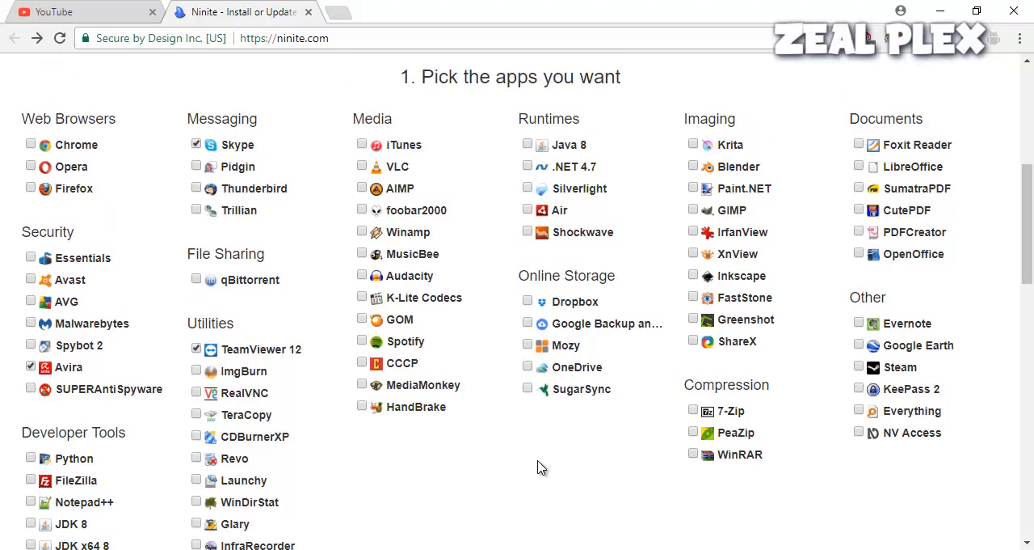